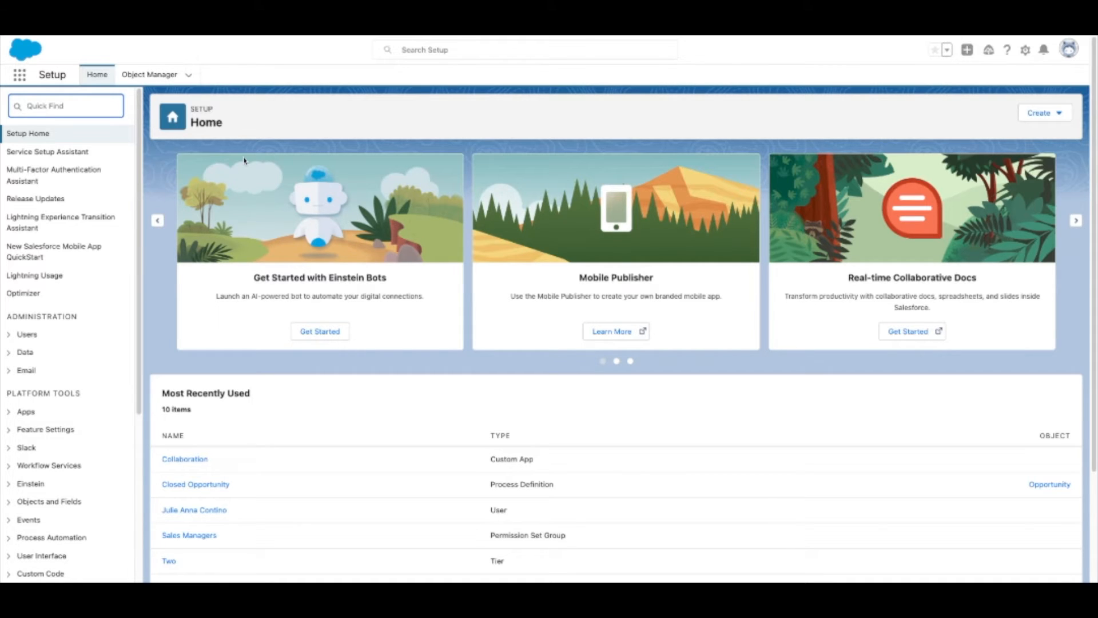
Step: Filter the Setup menu with 'Quick T' so only Quick Text Settings remains
text(Quick)
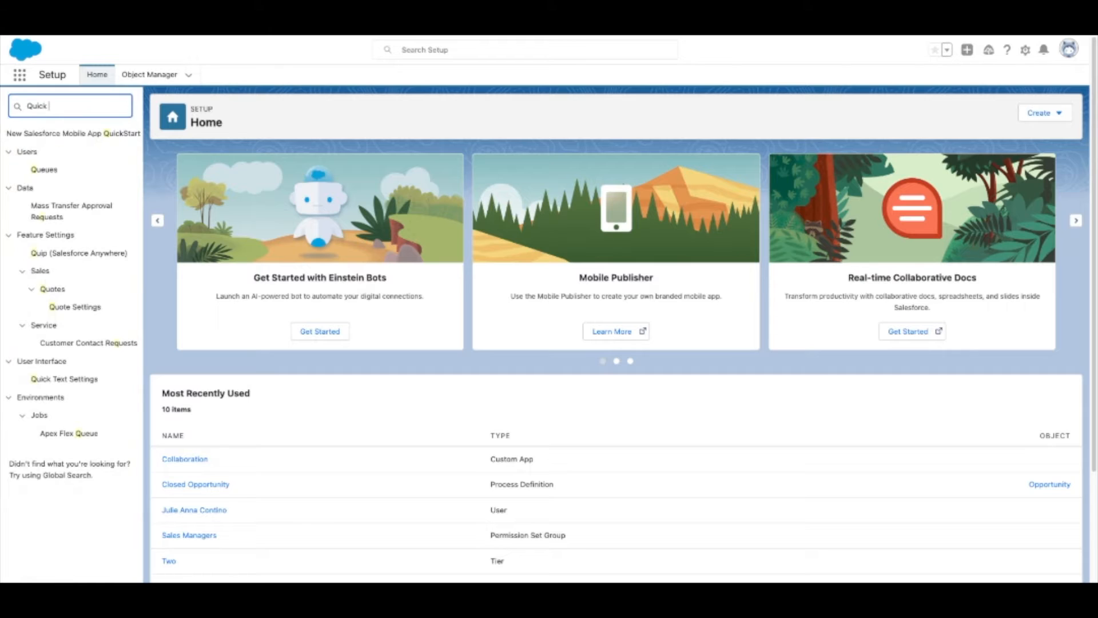
text(T)
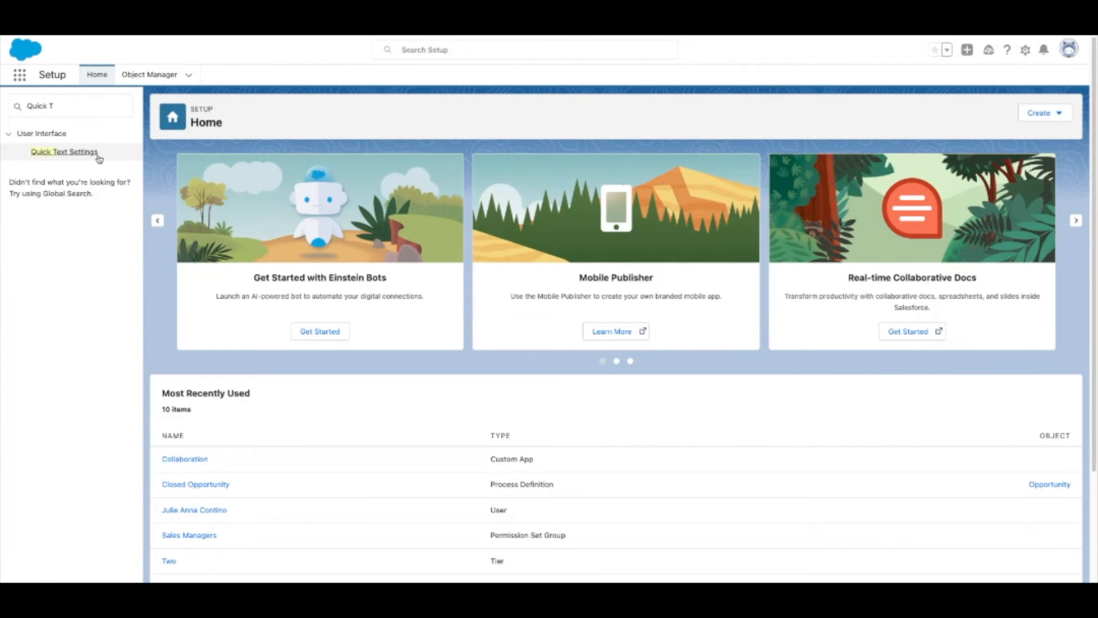
Step: Show the Quick Text Settings page with Enable Quick Text turned on
click(64, 151)
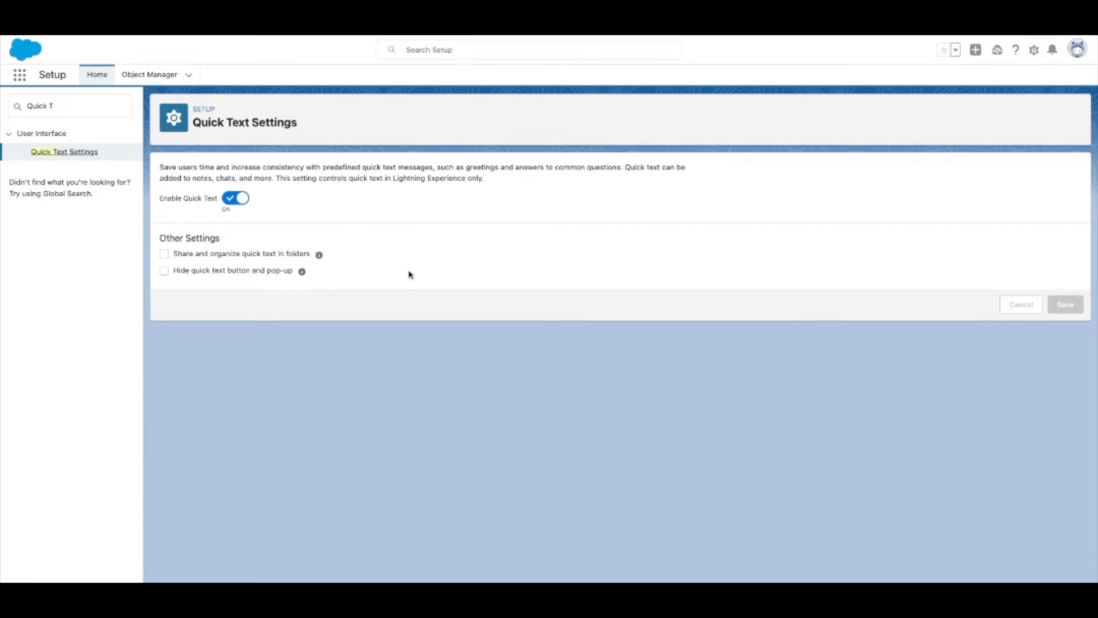
mouse_move(19, 74)
text(Quick)
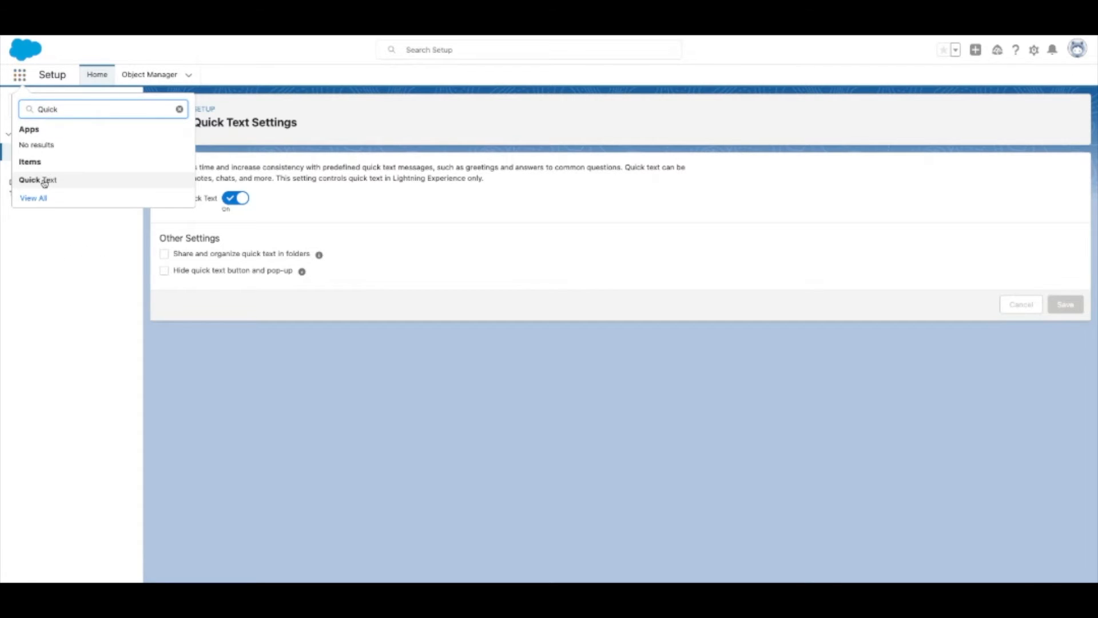
Step: Show the Quick Text Recently Viewed list from the App Launcher result
click(38, 180)
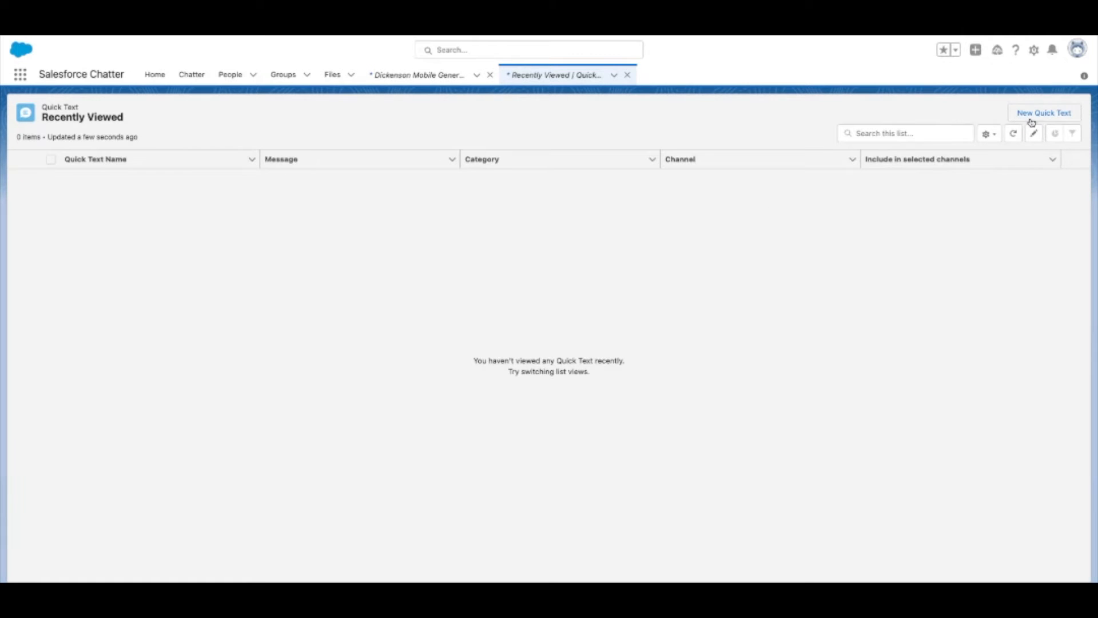
Step: Start a new Quick Text named 'Customer Service Greeting'
click(1043, 112)
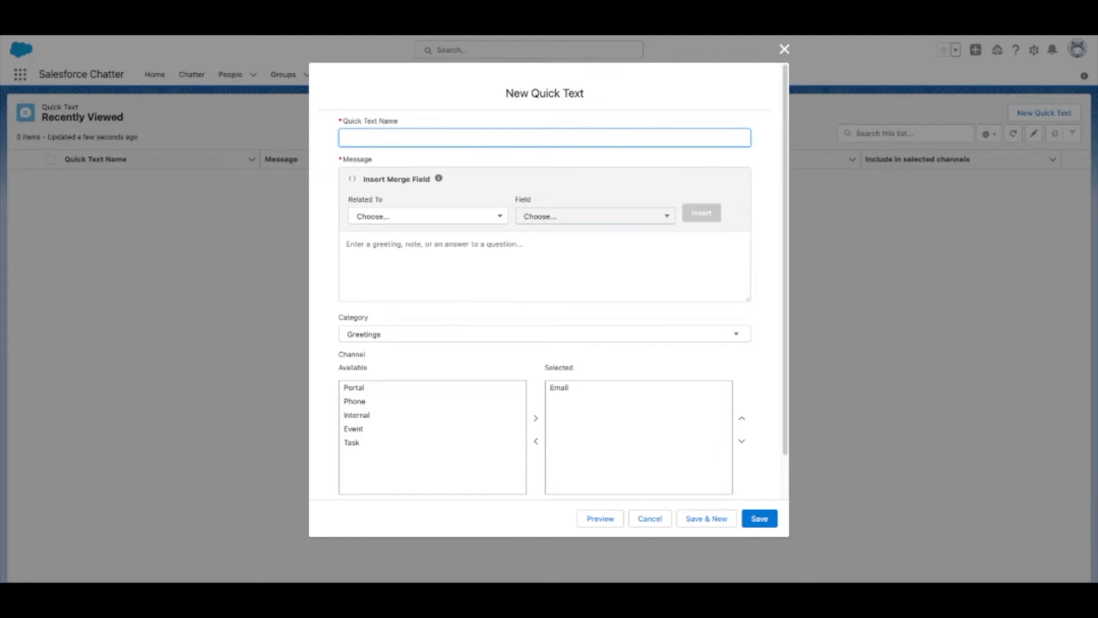
text(Cust)
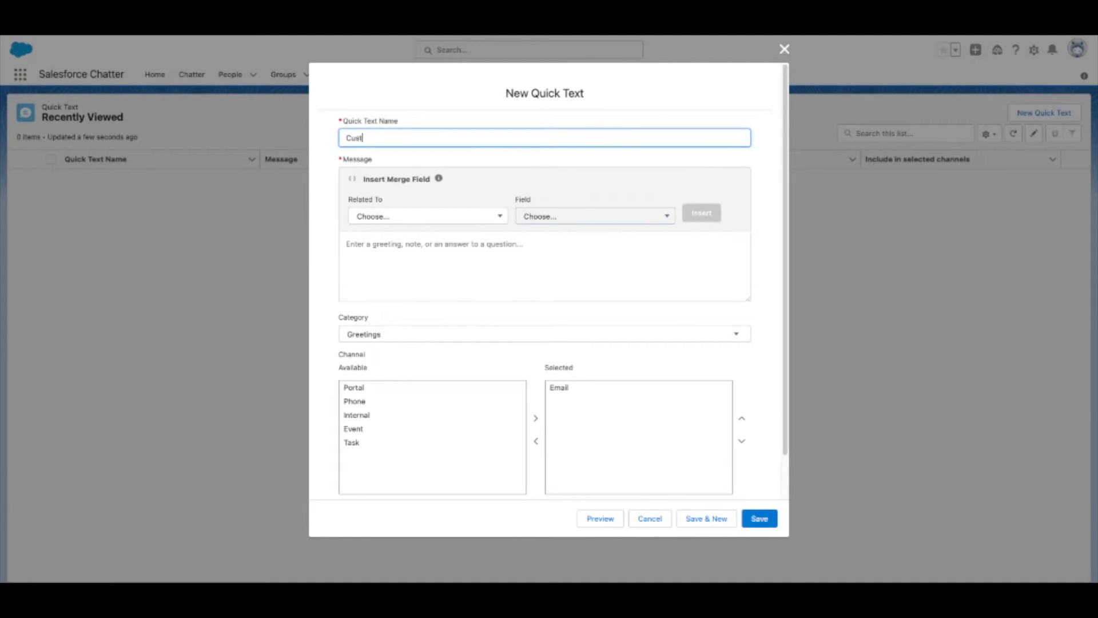
text(Customer Service Greet)
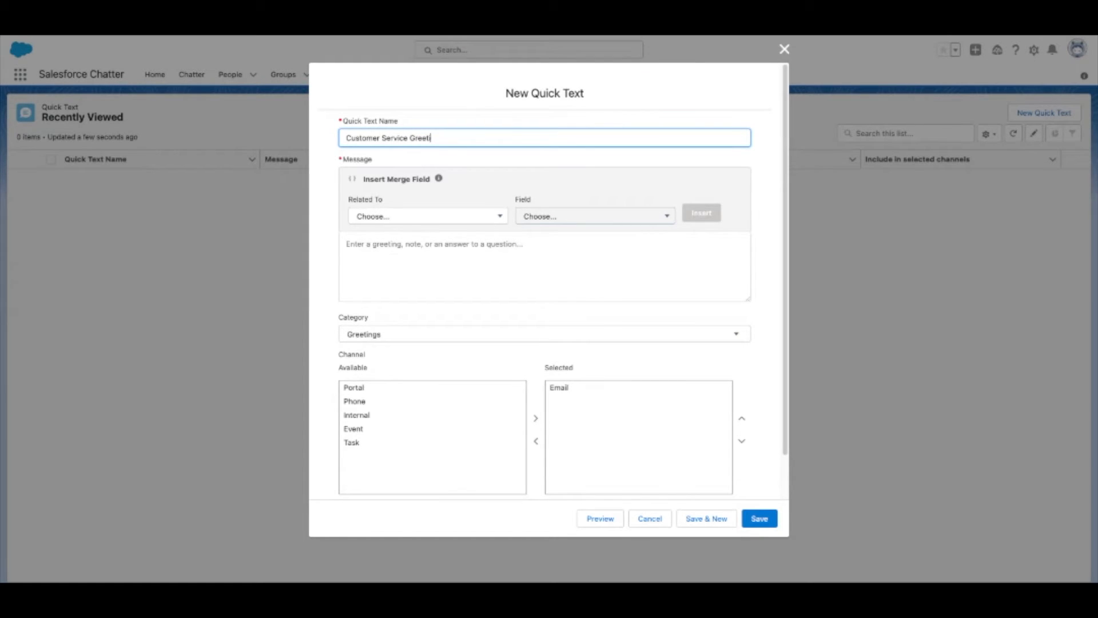
text(ing)
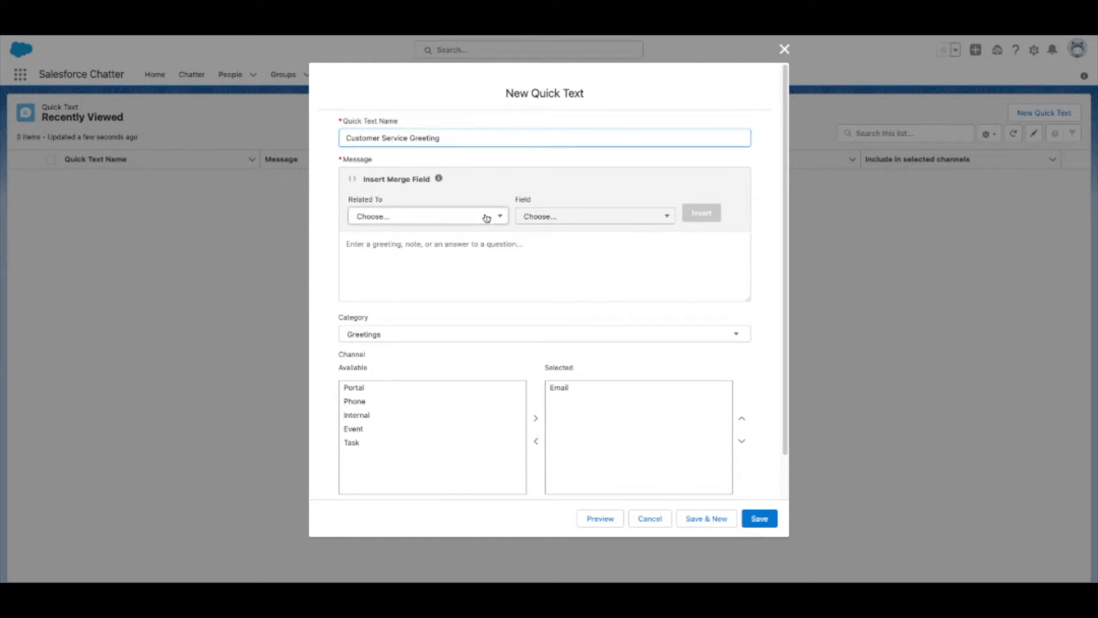
Step: Insert the Contact First Name merge field {!Contact.FirstName} into the message
click(426, 216)
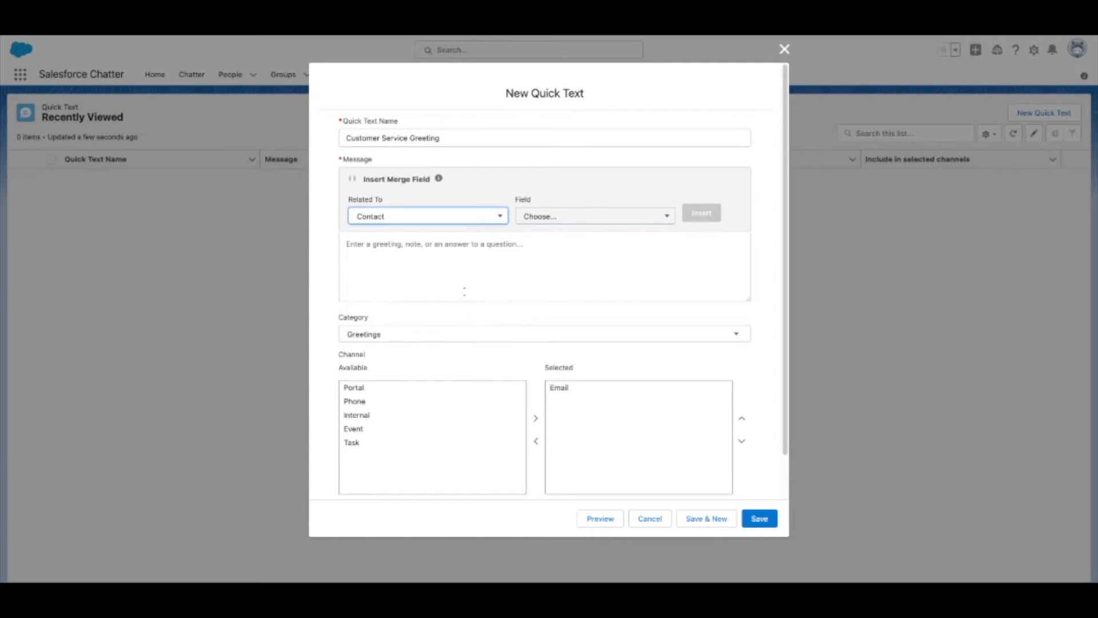
click(594, 216)
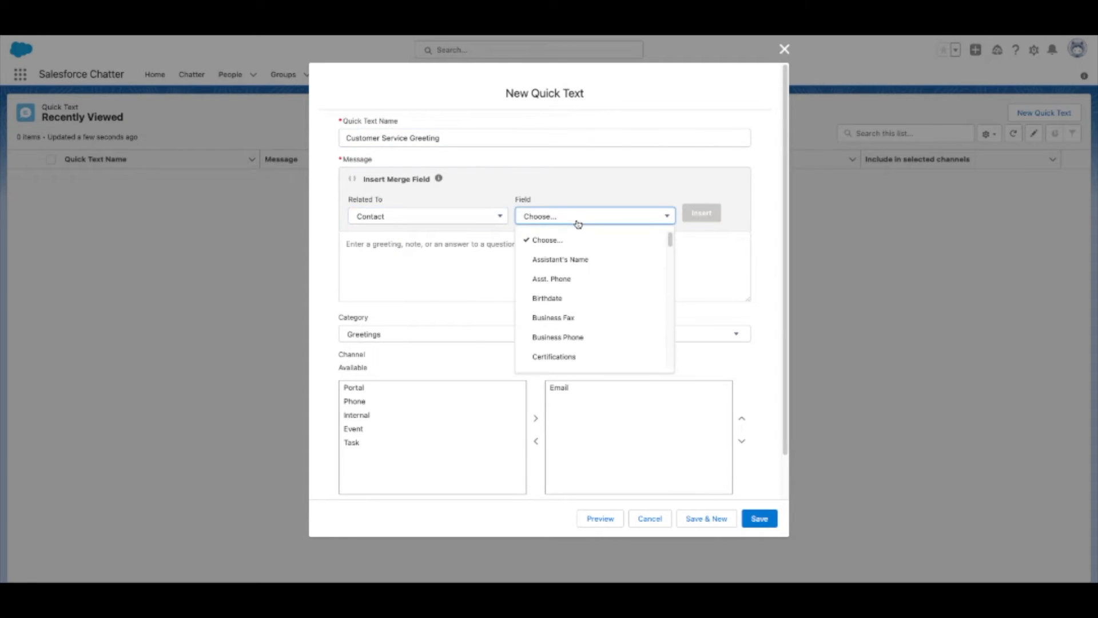
scroll(down, 3)
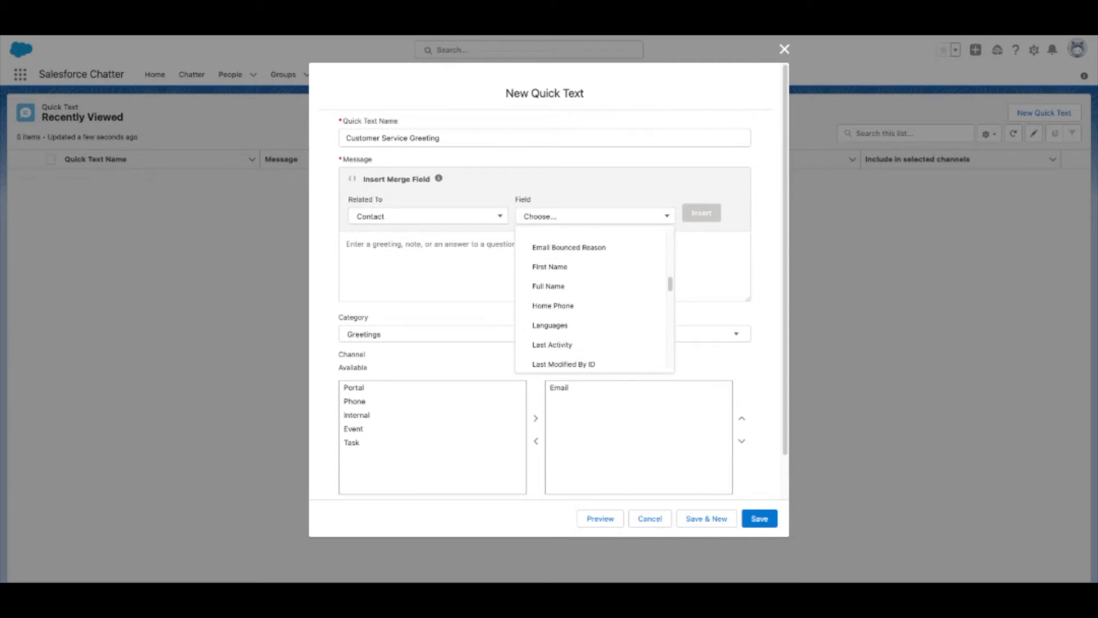
mouse_move(598, 269)
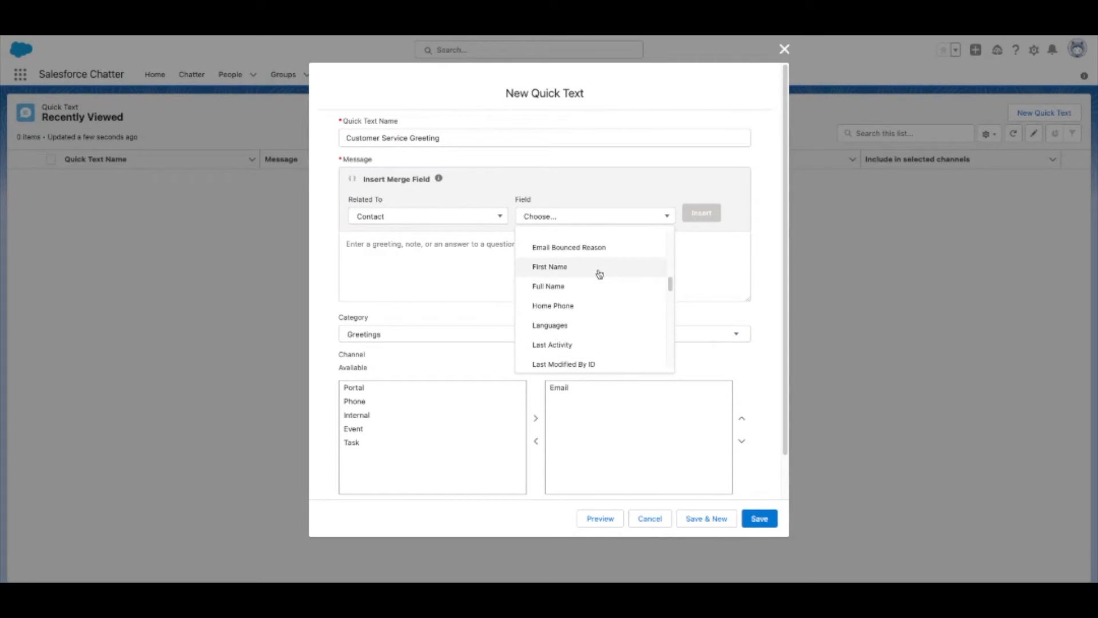
click(550, 266)
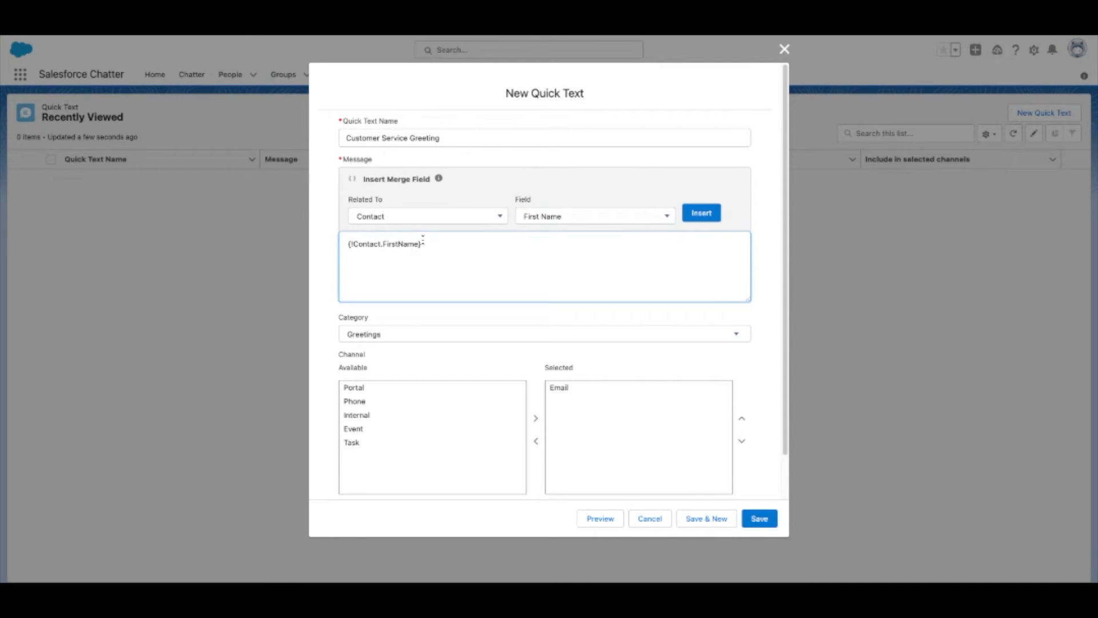
Step: Write 'Hi {!Contact.FirstName} , how can I help you today?' and pick the Portal channel
text(Hi)
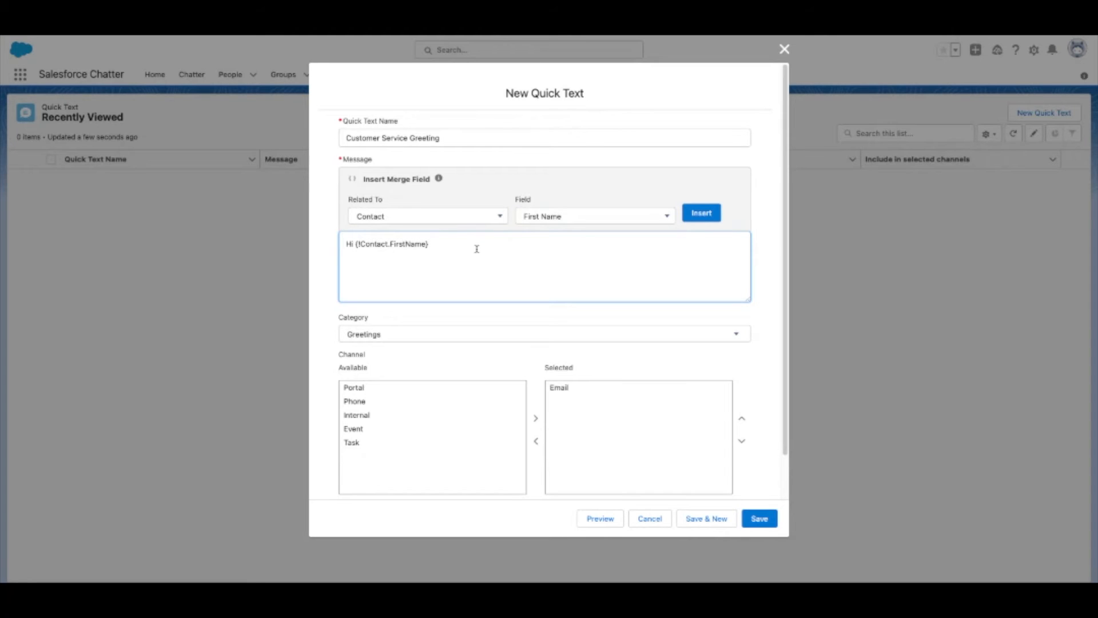
text(, how can I help you to)
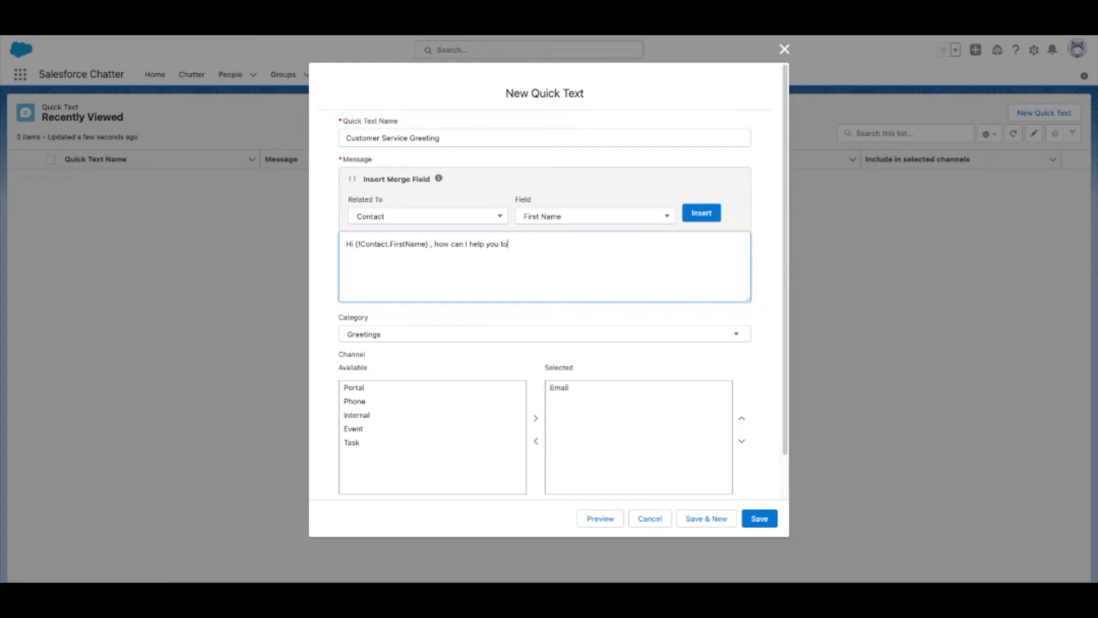
text(day?)
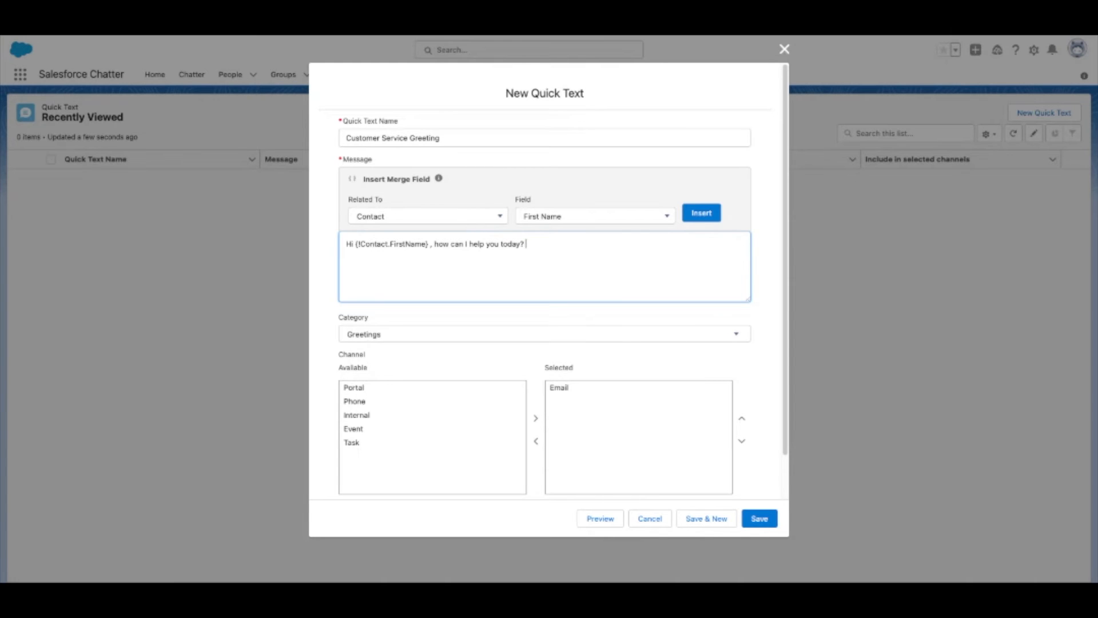
click(353, 388)
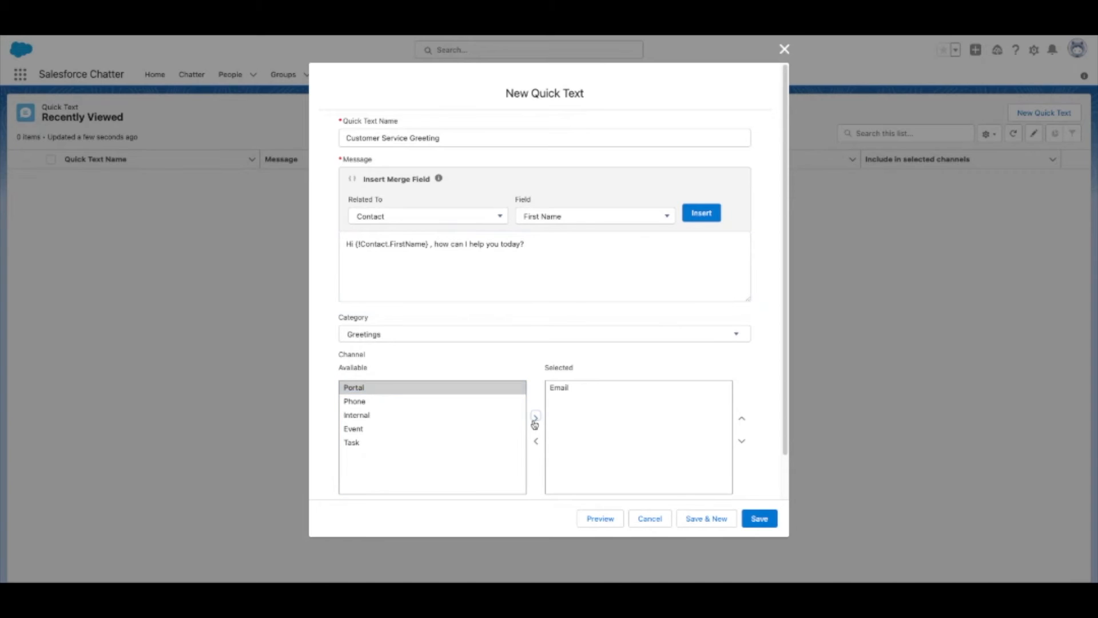
Step: Move Portal into the selected channels and keep Greetings as the category
click(535, 417)
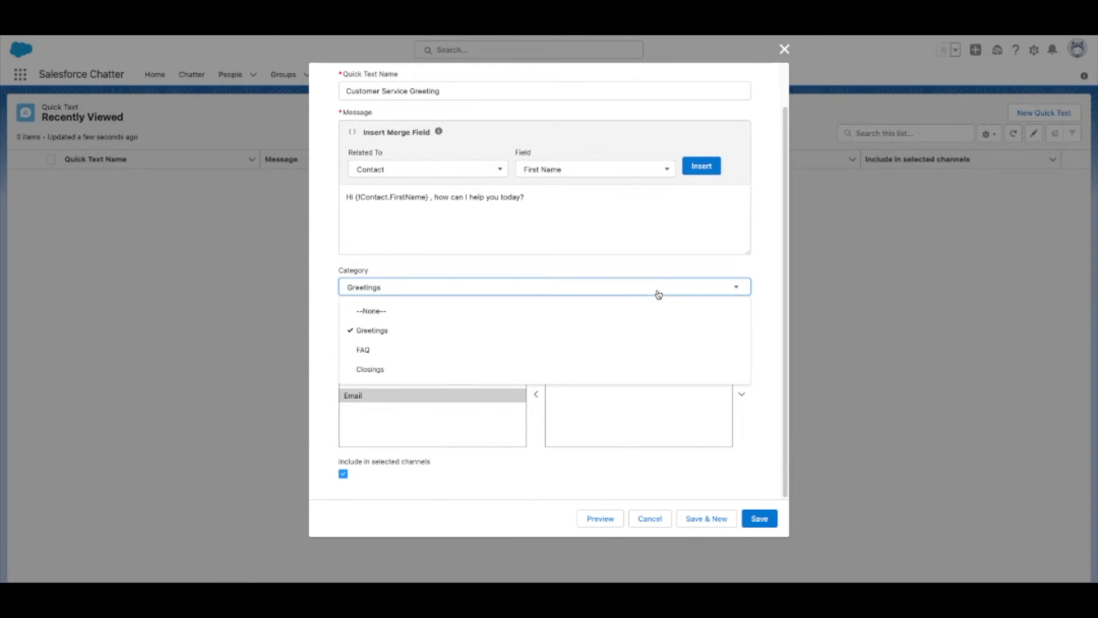
click(370, 330)
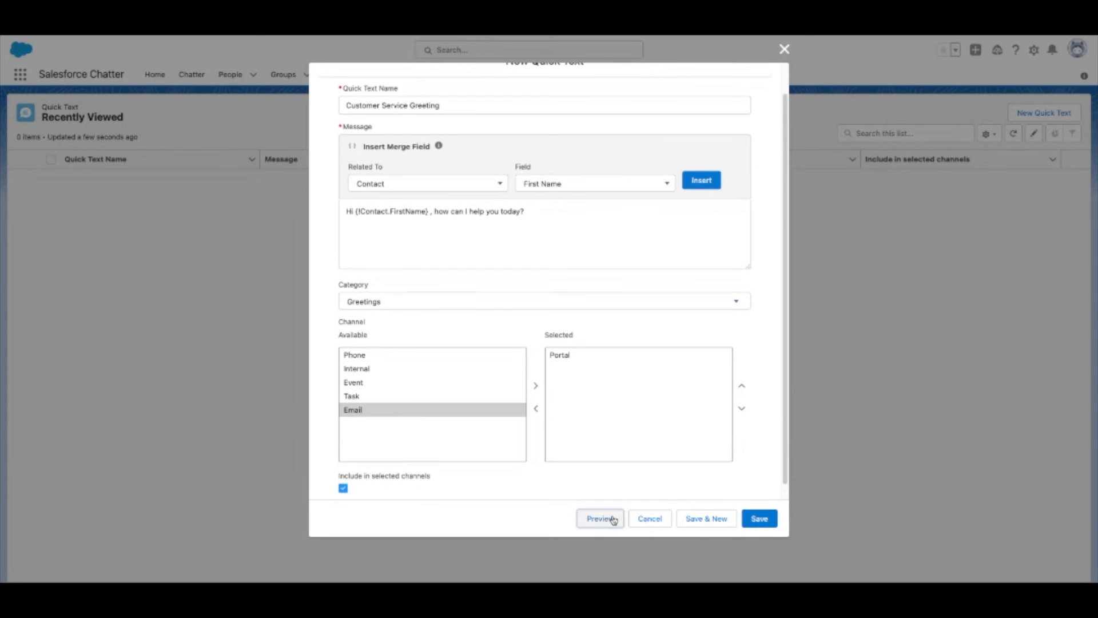
click(598, 518)
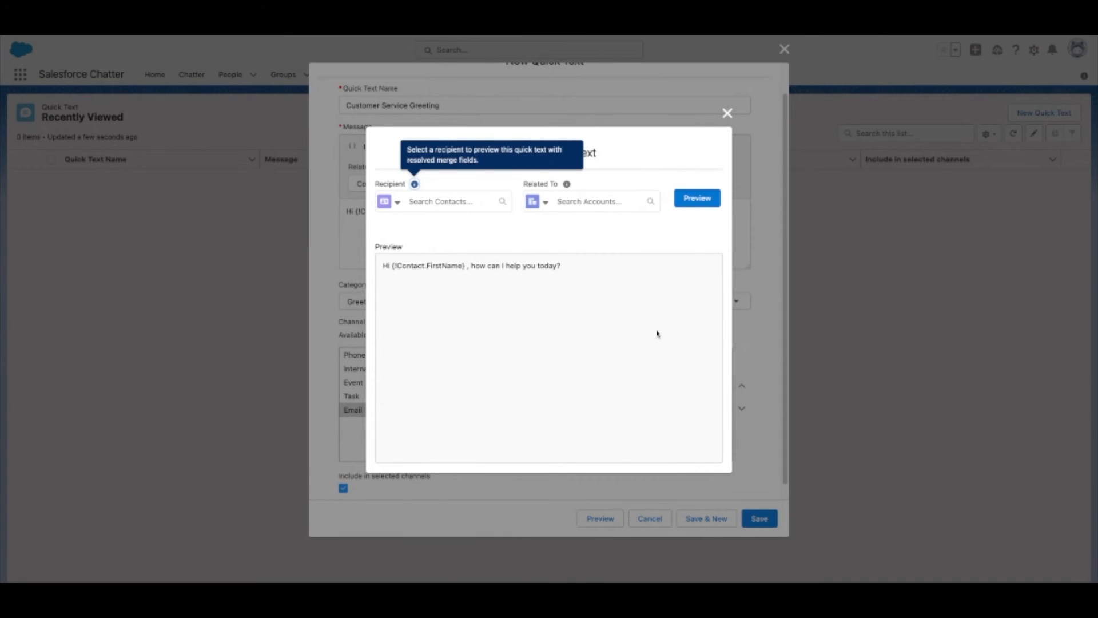
click(448, 201)
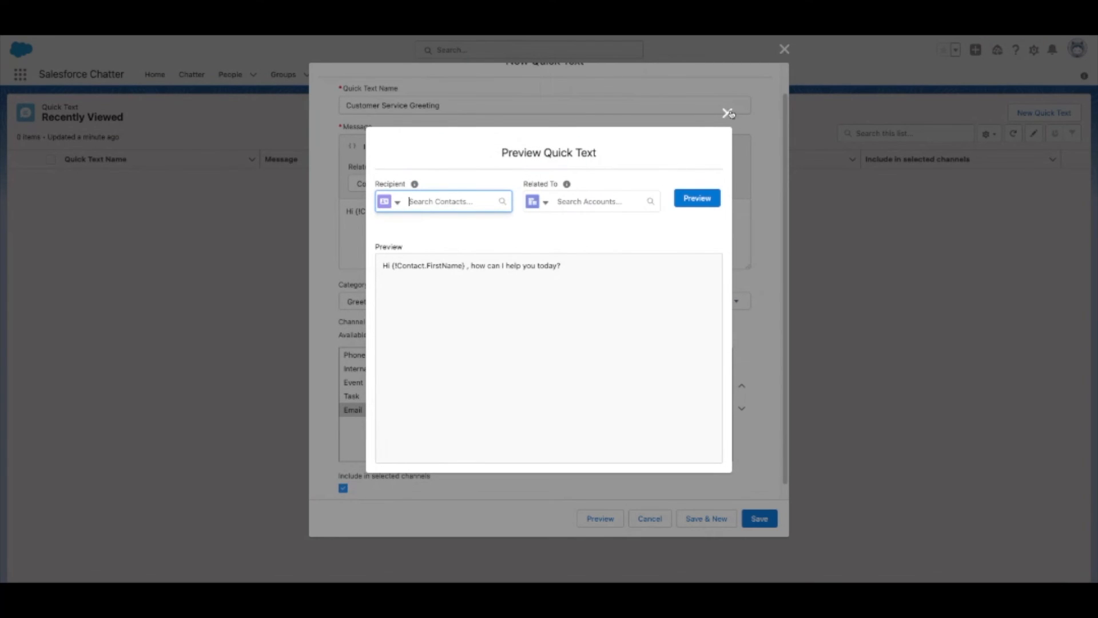
click(729, 113)
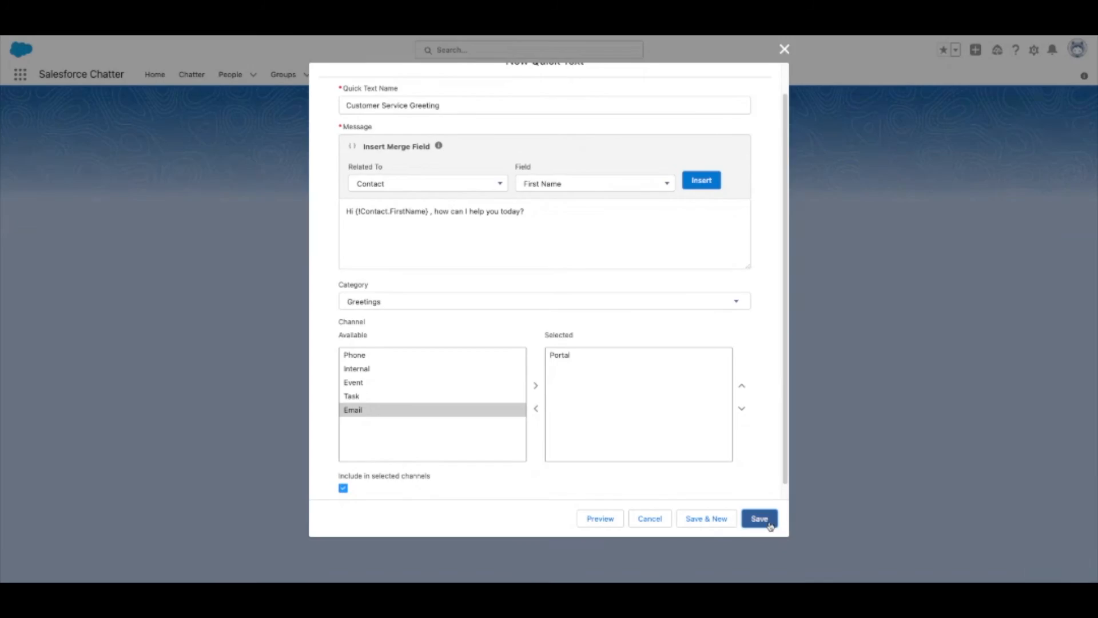
Step: Save the Quick Text record and dismiss the confirmation toast
click(759, 518)
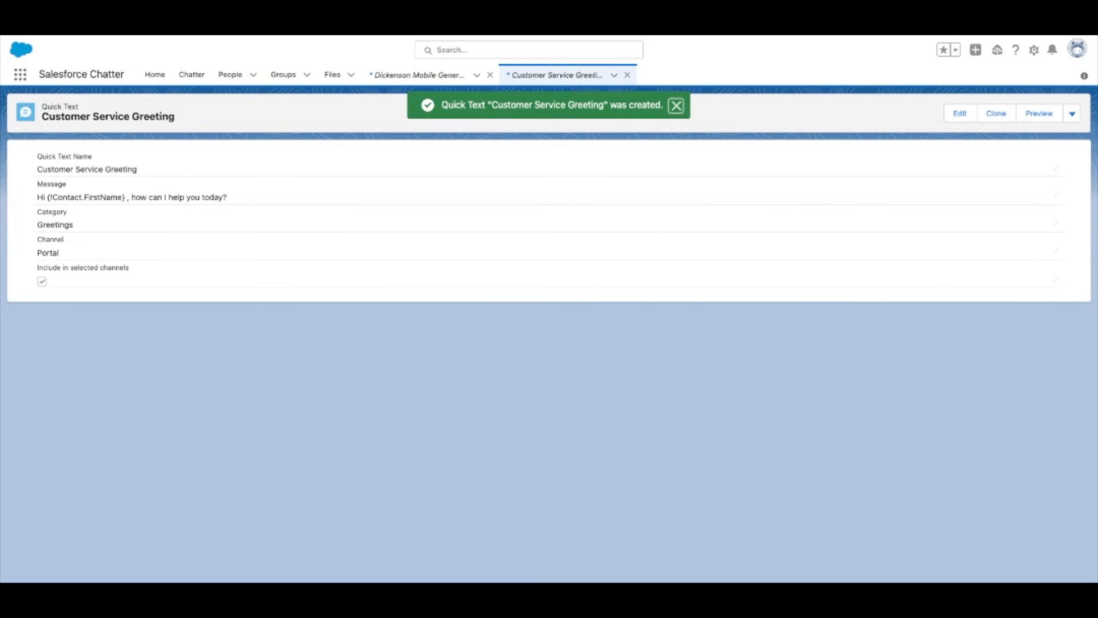
mouse_move(381, 302)
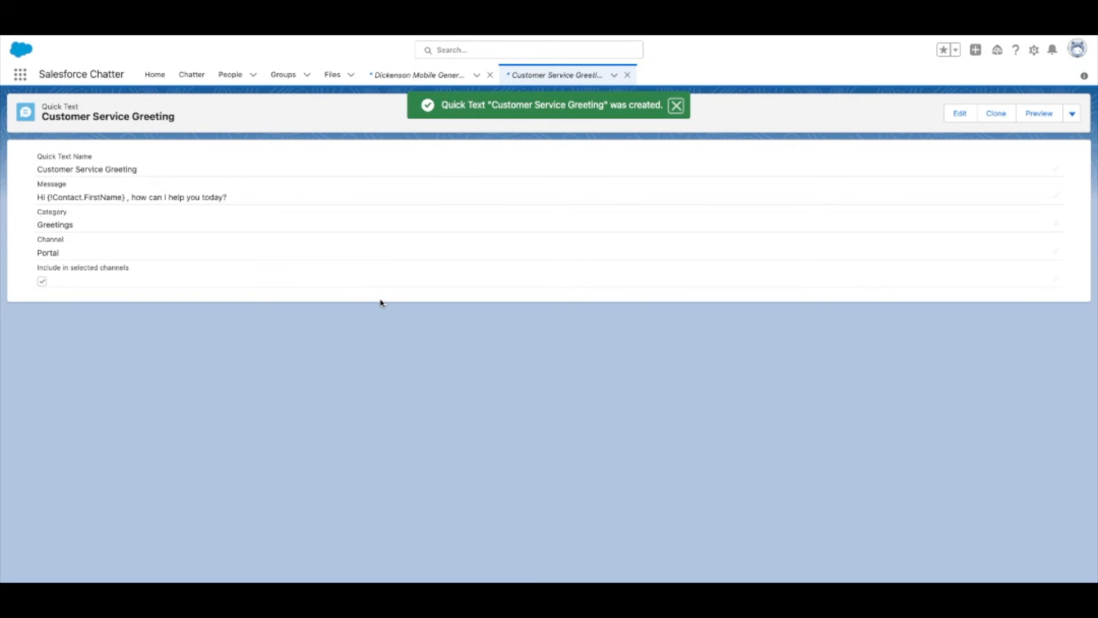
click(675, 105)
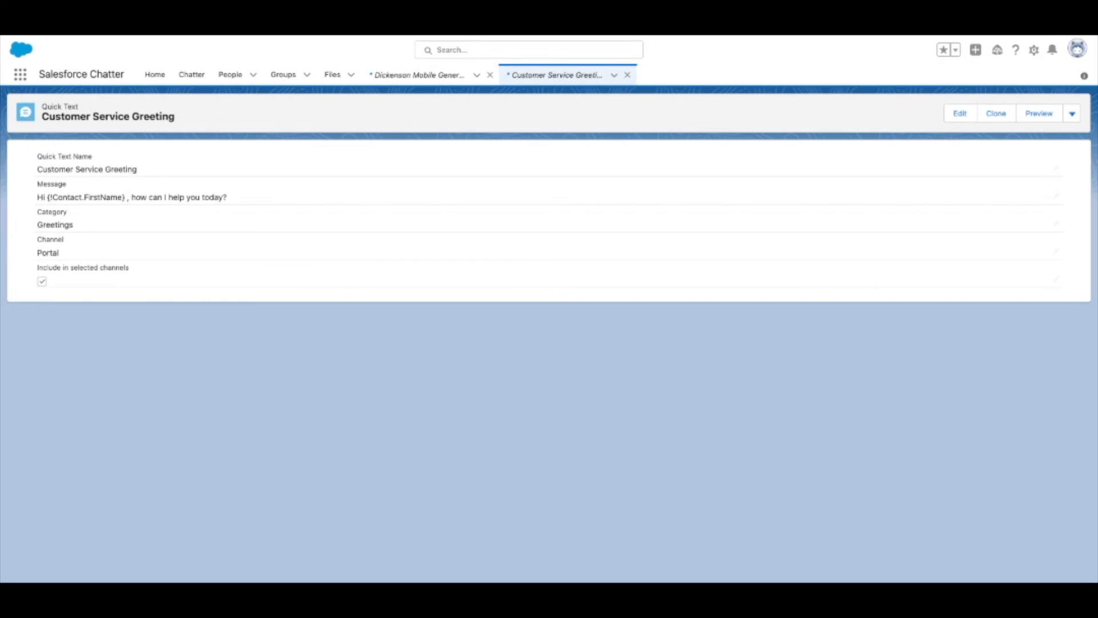